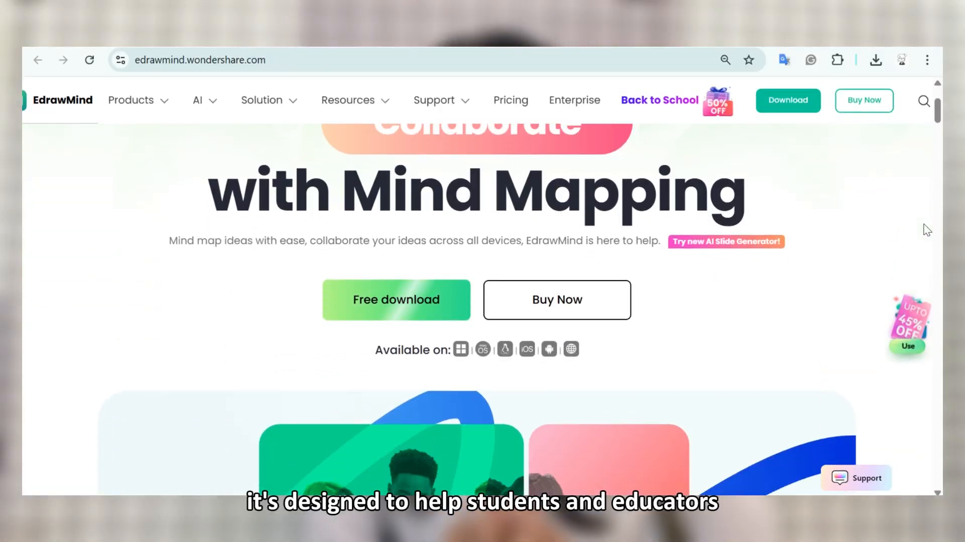
- Scroll the EdrawMind homepage past the Visualize/Collaborate cards to 'Structure your ideas, easily'
{"action": "scroll", "scroll_direction": "down", "scroll_amount": 3}
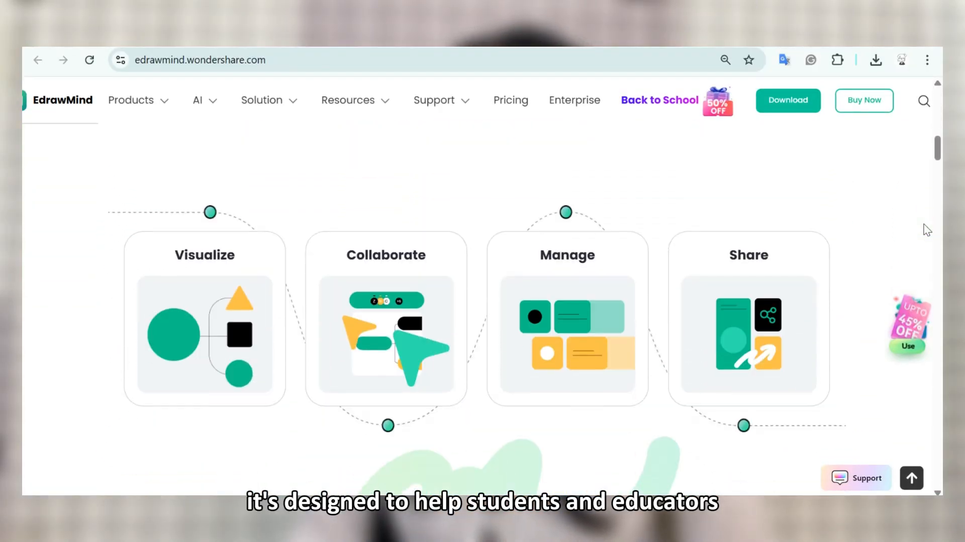
{"action": "scroll", "scroll_direction": "down", "scroll_amount": 3}
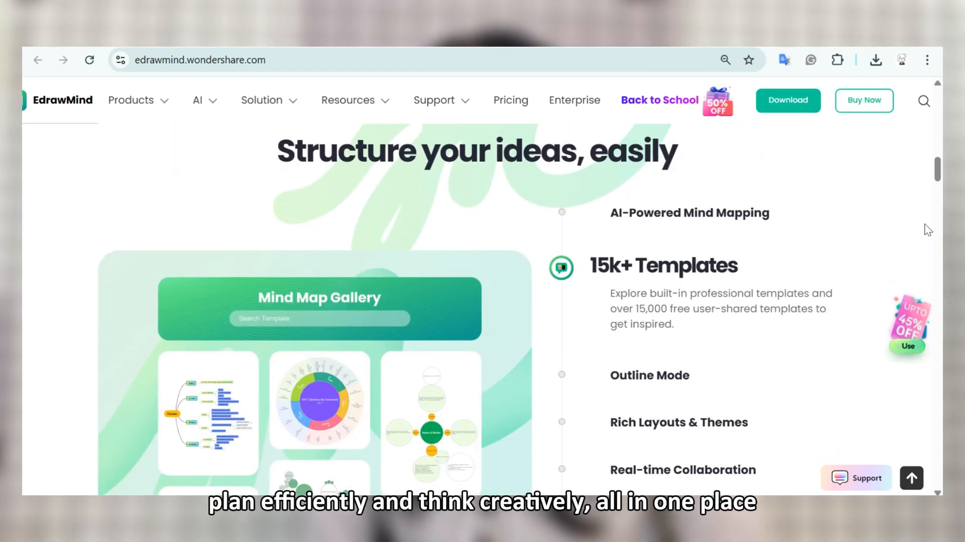
{"action": "scroll", "scroll_direction": "down", "scroll_amount": 3}
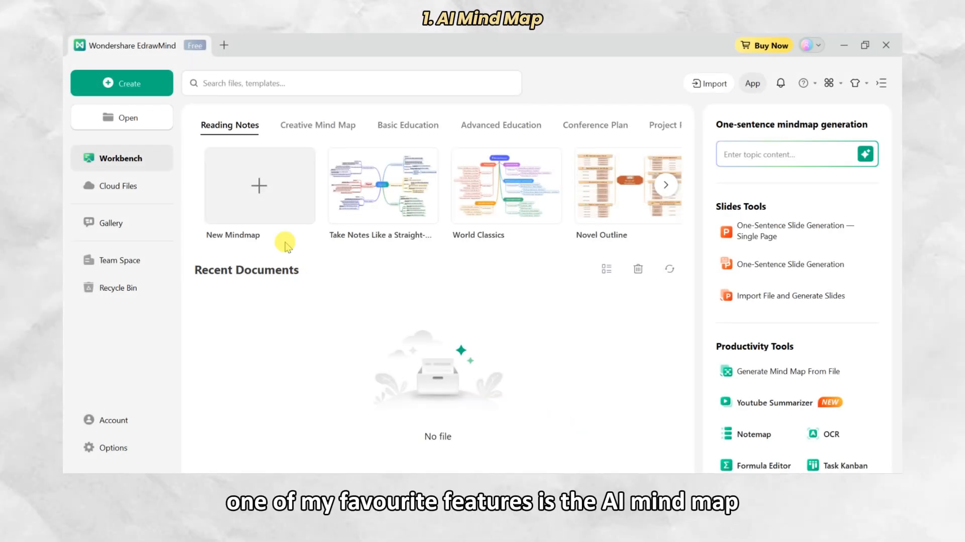
- Create a blank mind map (Map3) and select its Main Idea topic
{"action": "left_click", "coordinate": [258, 185]}
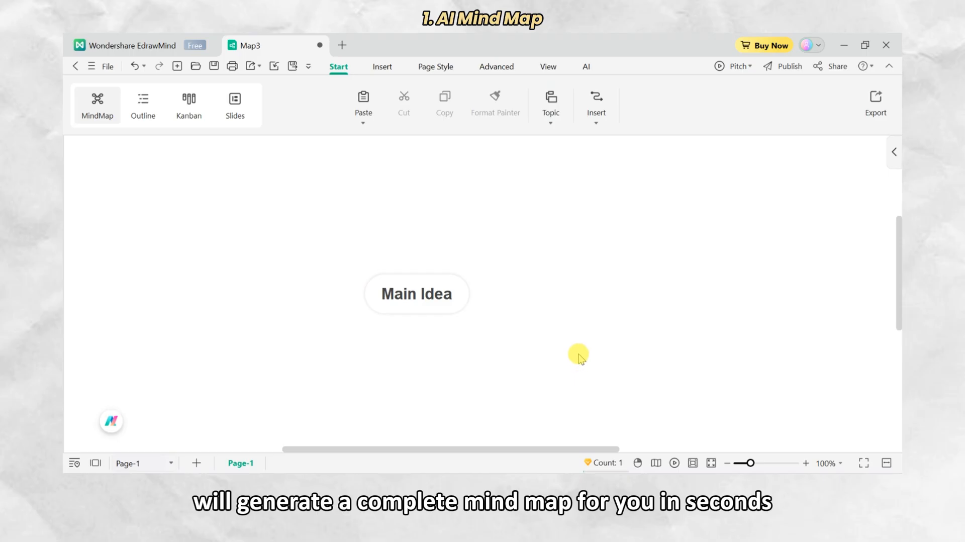
{"action": "left_click", "coordinate": [416, 294]}
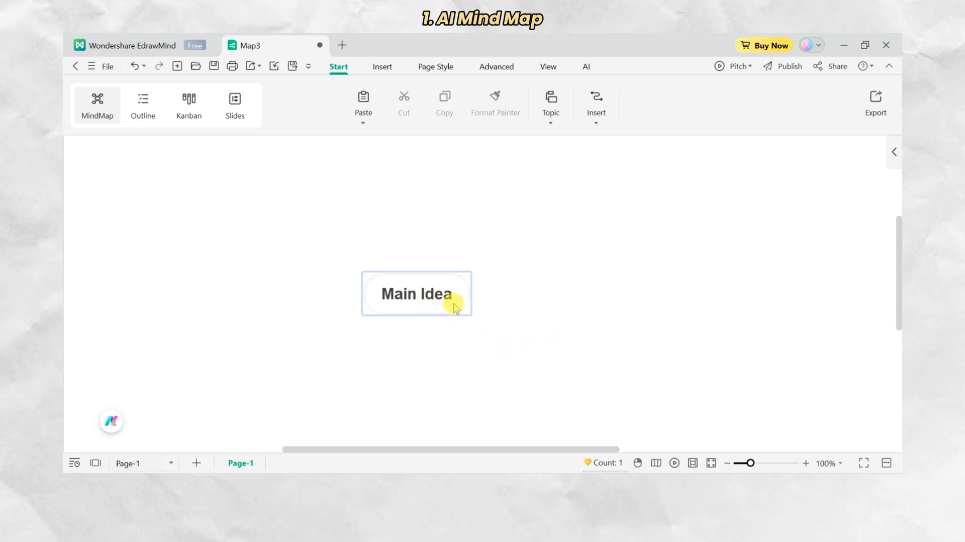
- Retitle the central topic 'Types of political systems' and open its AI Generate menu
{"action": "double_click", "coordinate": [416, 293]}
{"action": "type", "text": "Types of political s"}
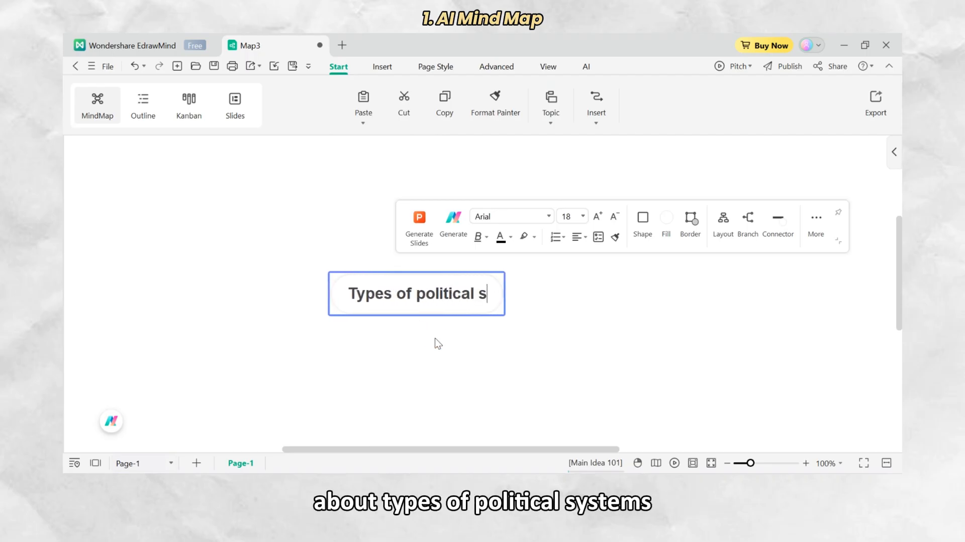
{"action": "type", "text": "ystems"}
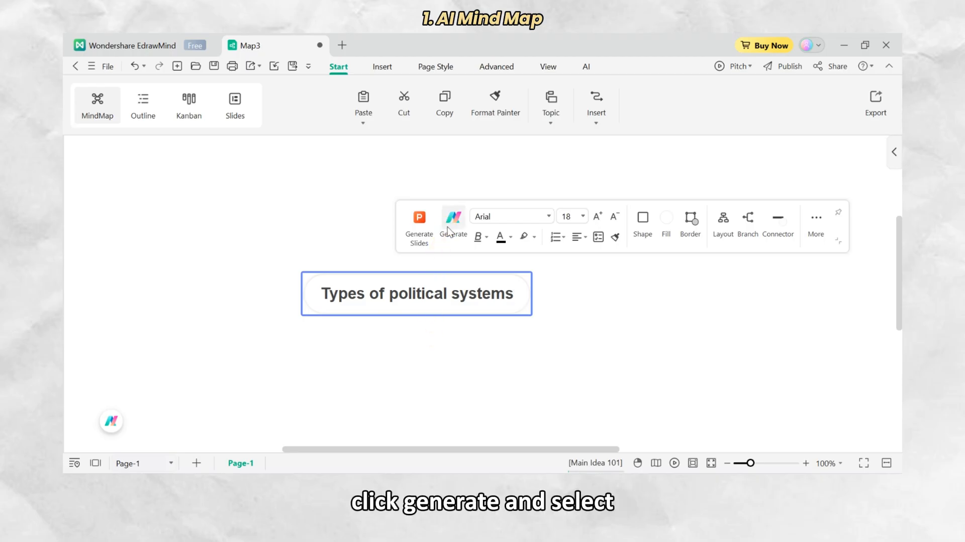
{"action": "left_click", "coordinate": [452, 221]}
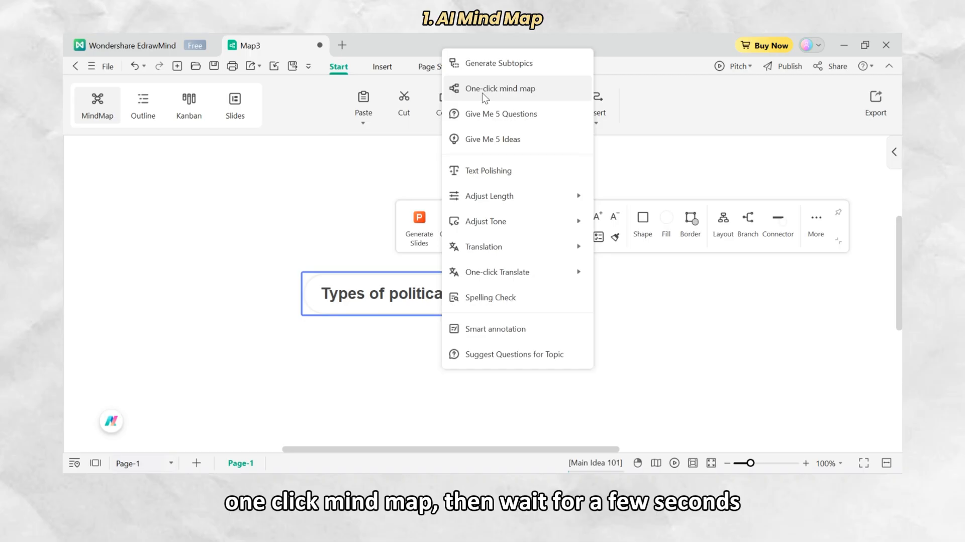
- Generate a one-click AI mind map from the topic and scroll through its branches
{"action": "left_click", "coordinate": [499, 88]}
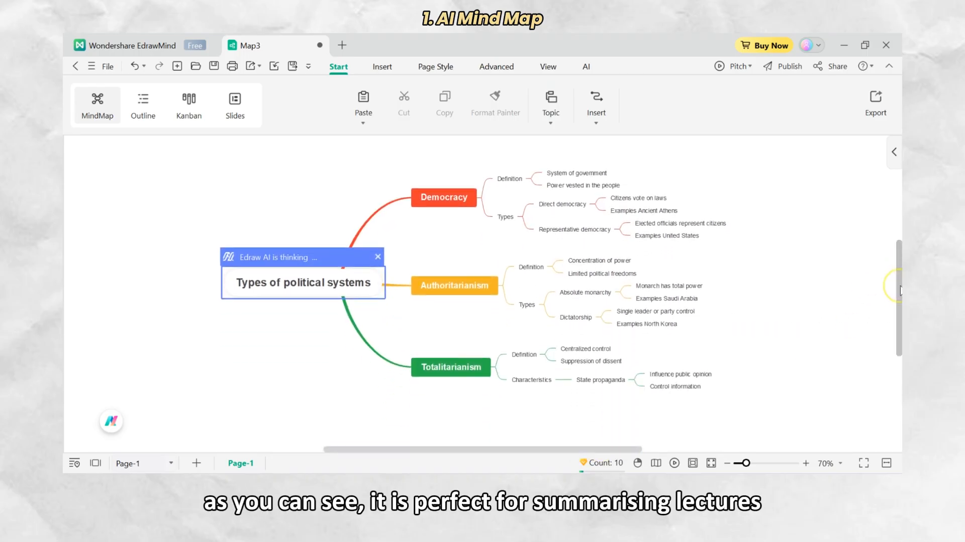
{"action": "scroll", "scroll_direction": "down", "scroll_amount": 3}
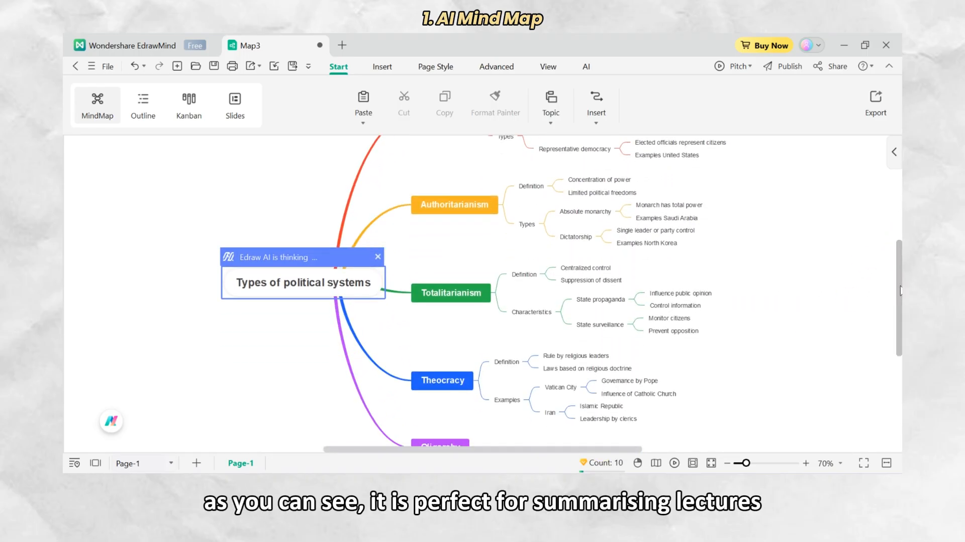
{"action": "scroll", "scroll_direction": "down", "scroll_amount": 3}
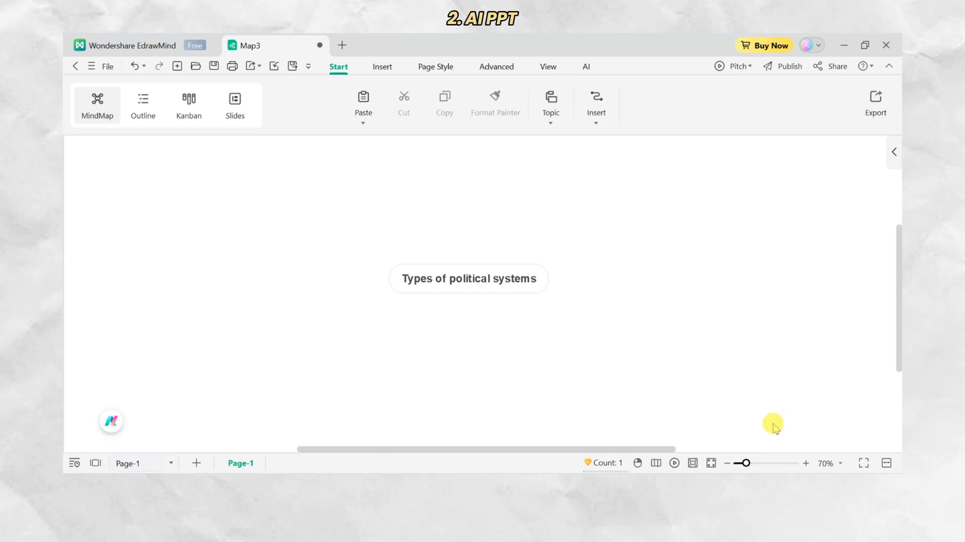
{"action": "mouse_move", "coordinate": [548, 359]}
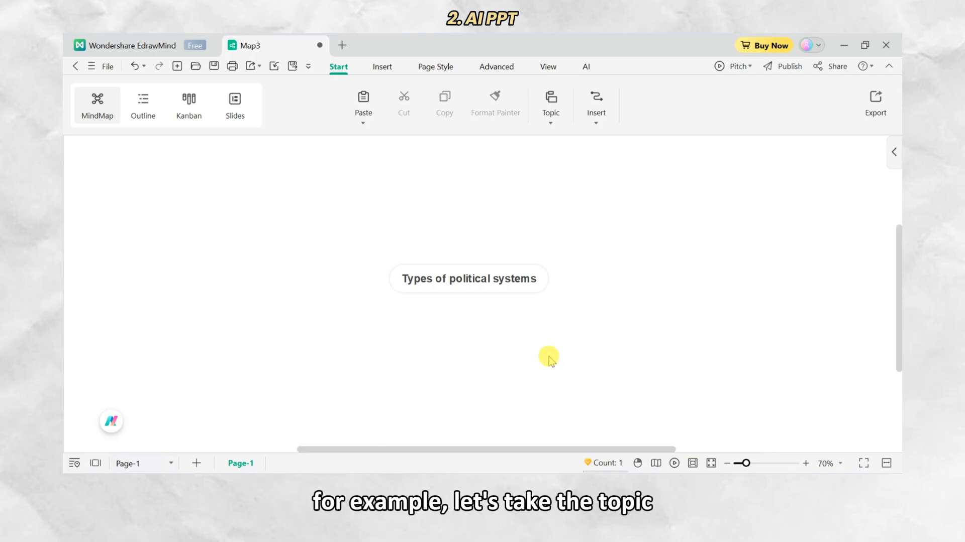
- Generate a 'Types of Political Systems' slide from the selected topic
{"action": "left_click", "coordinate": [468, 278]}
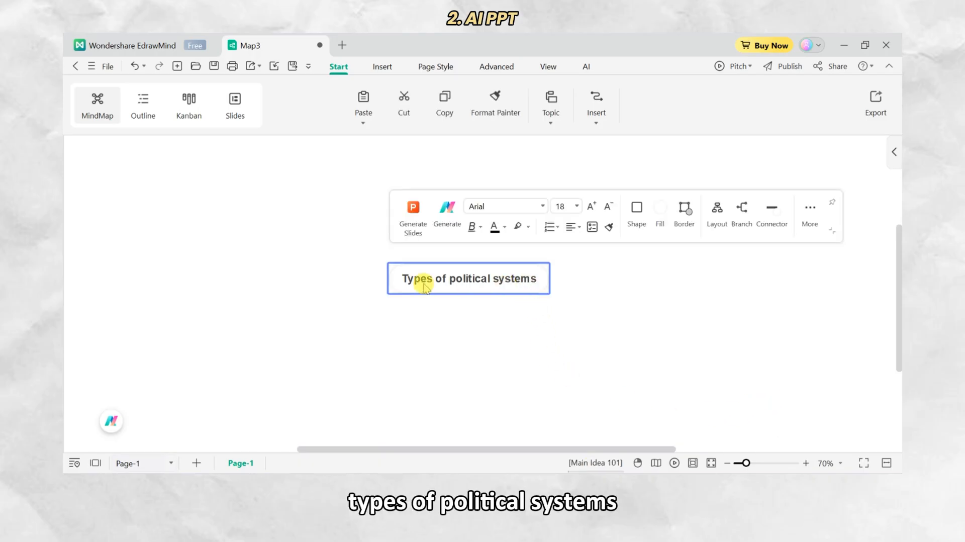
{"action": "left_click", "coordinate": [413, 213]}
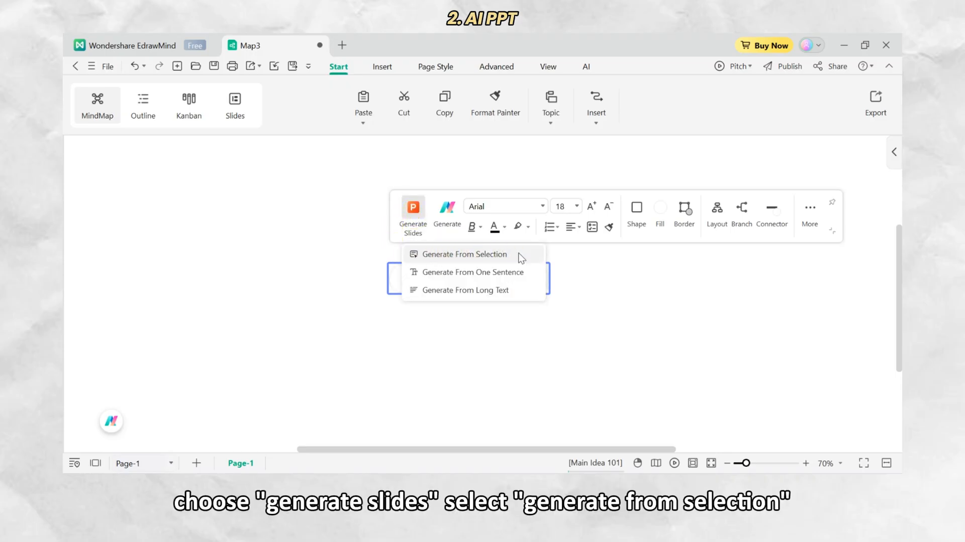
{"action": "left_click", "coordinate": [464, 253]}
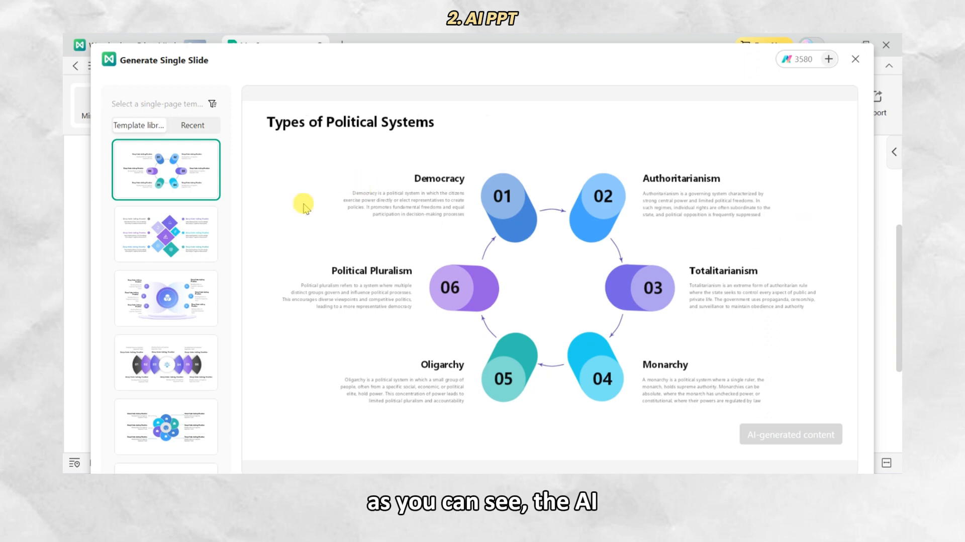
- Preview the slide in alternative templates including the ring layout, then close the generator
{"action": "left_click", "coordinate": [166, 298]}
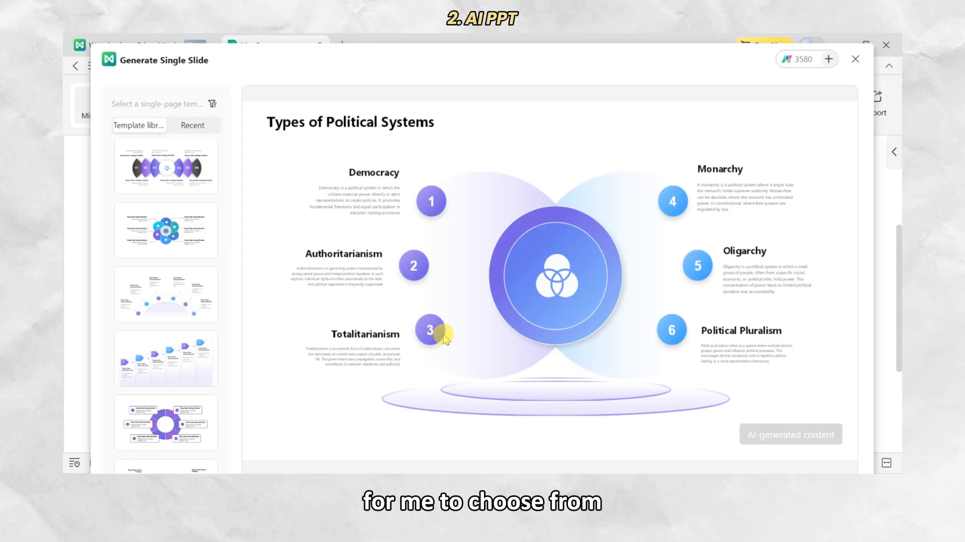
{"action": "left_click", "coordinate": [165, 358]}
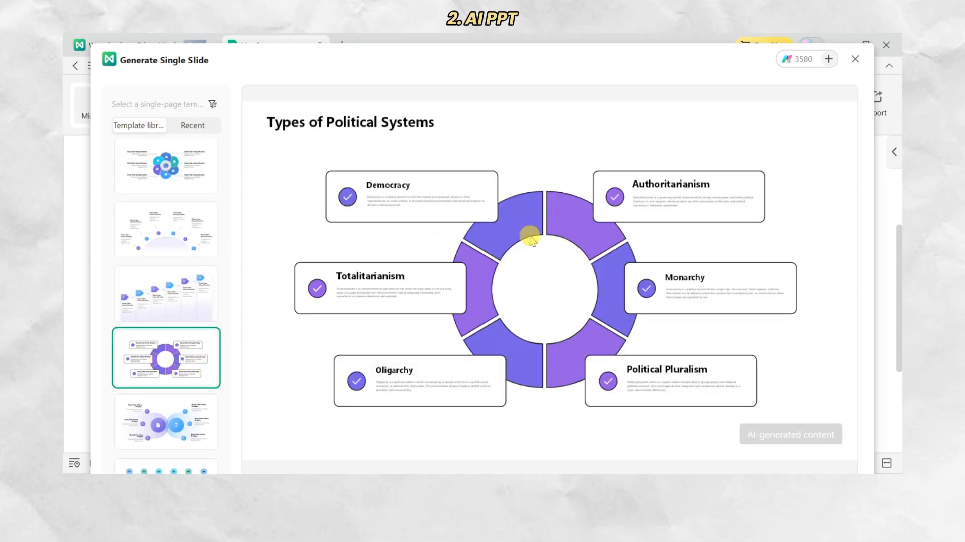
{"action": "left_click", "coordinate": [855, 59]}
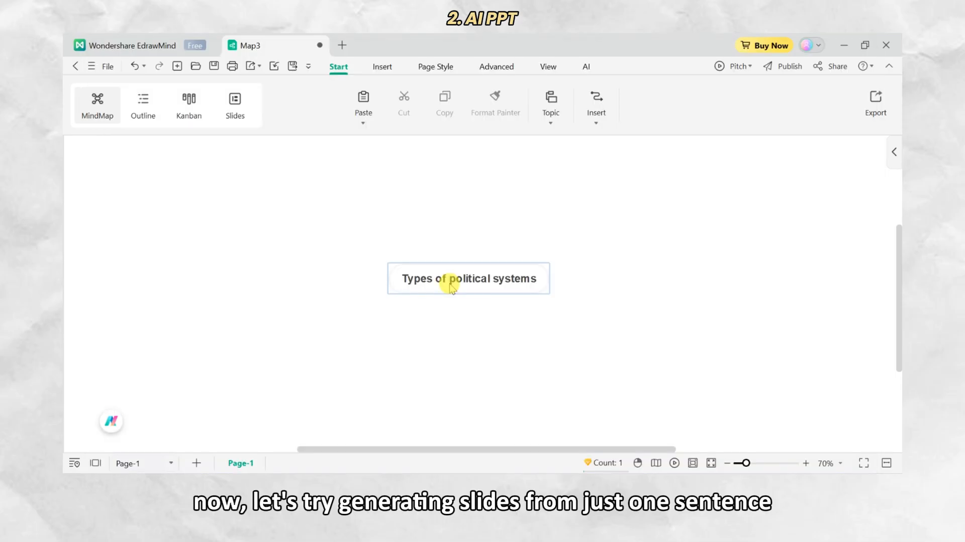
- Submit 'Four functions of management' as a one-sentence slide prompt
{"action": "left_click", "coordinate": [468, 278]}
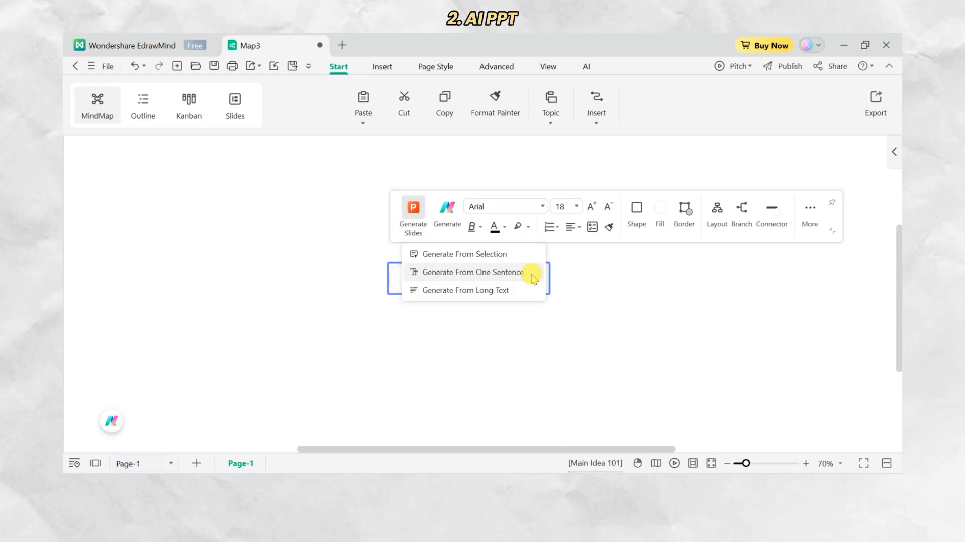
{"action": "left_click", "coordinate": [471, 272]}
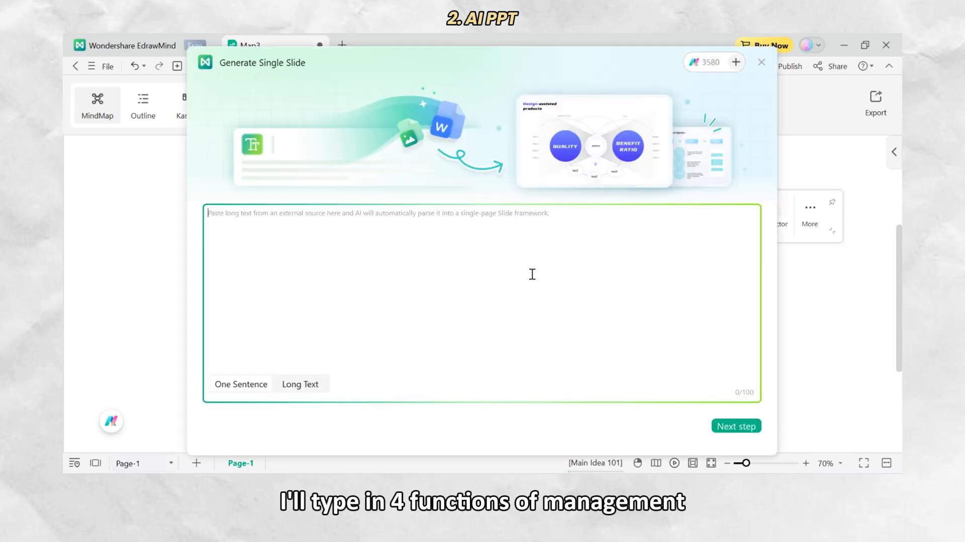
{"action": "type", "text": "Four functions o"}
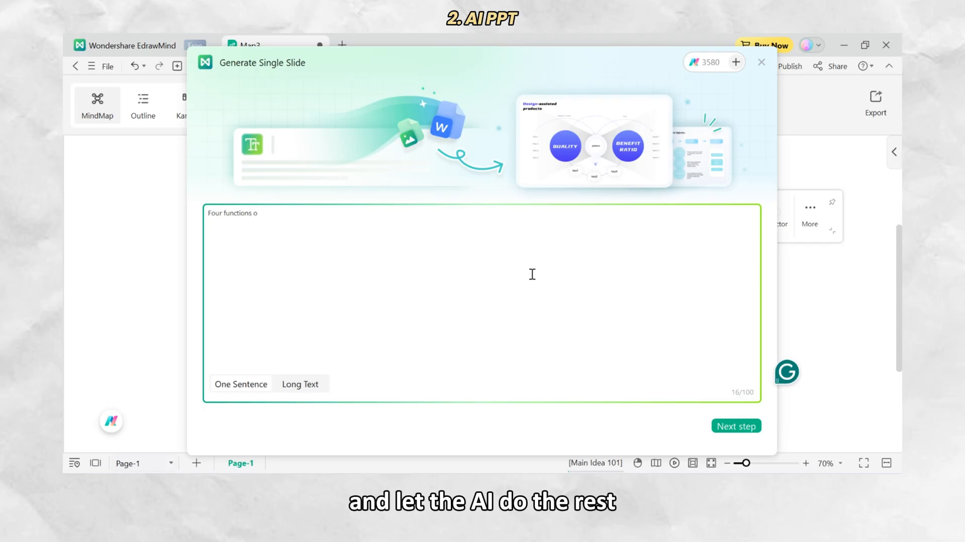
{"action": "type", "text": "f management"}
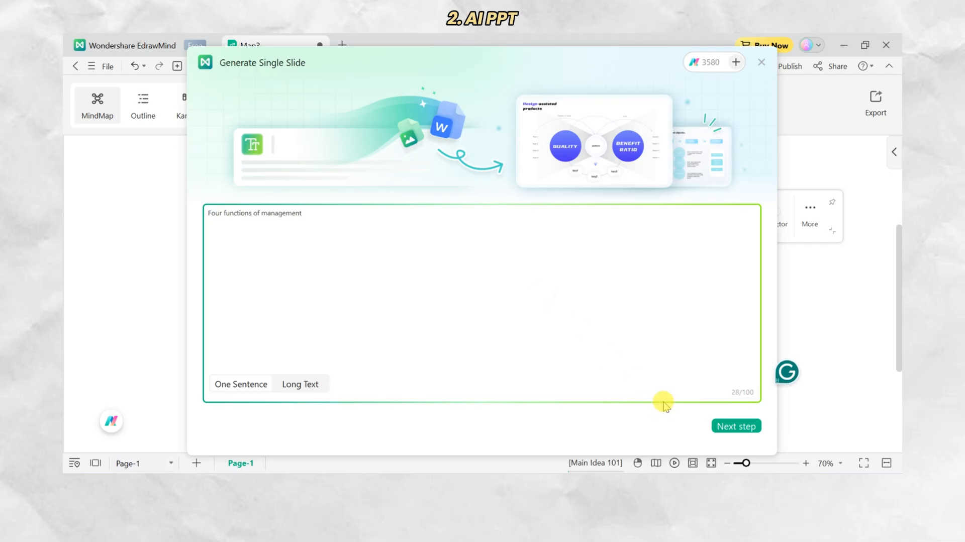
{"action": "left_click", "coordinate": [736, 426]}
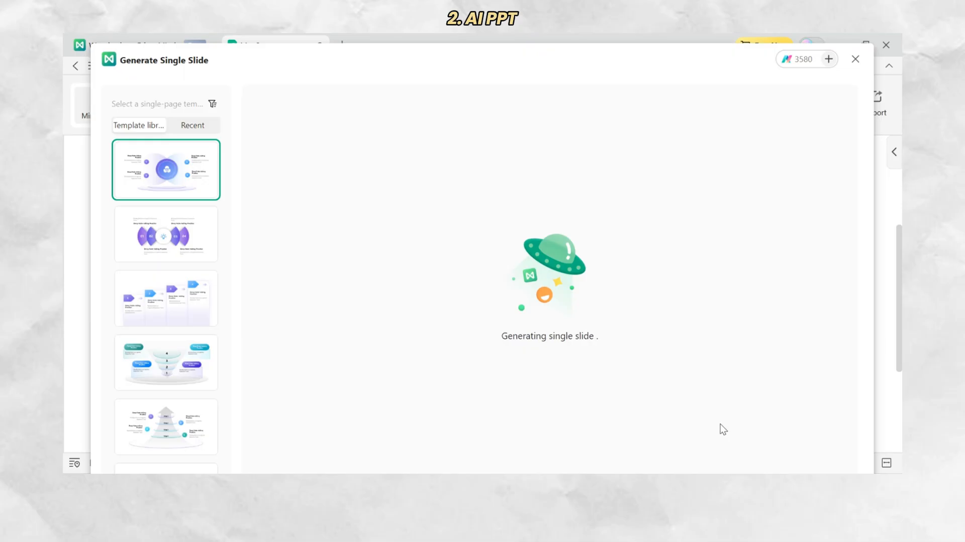
- Switch the Four Functions of Management slide to the second template layout
{"action": "left_click", "coordinate": [165, 233]}
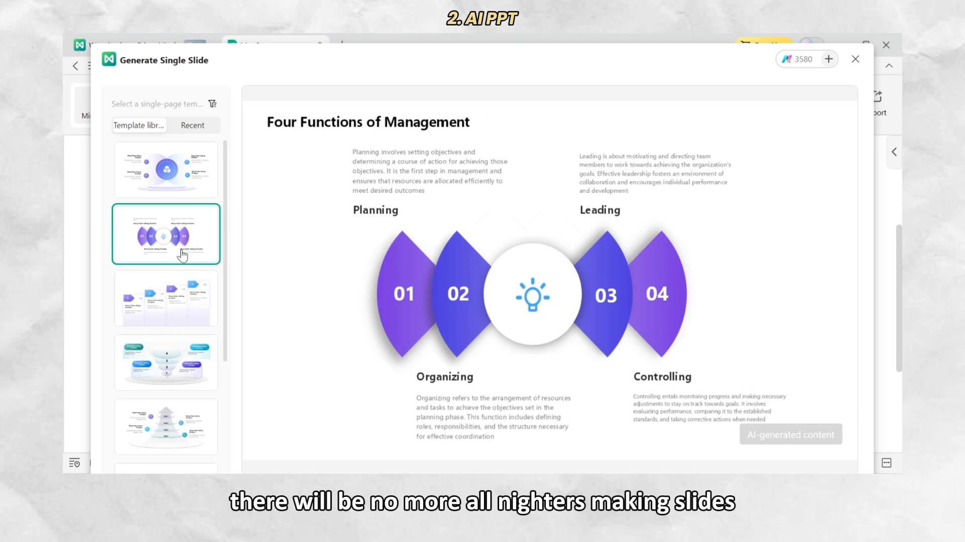
{"action": "mouse_move", "coordinate": [874, 272]}
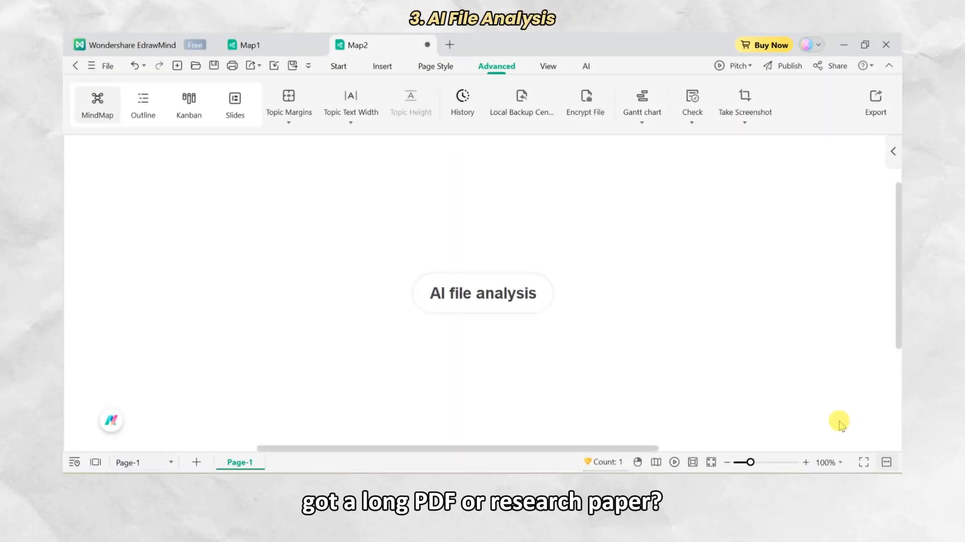
{"action": "mouse_move", "coordinate": [549, 329]}
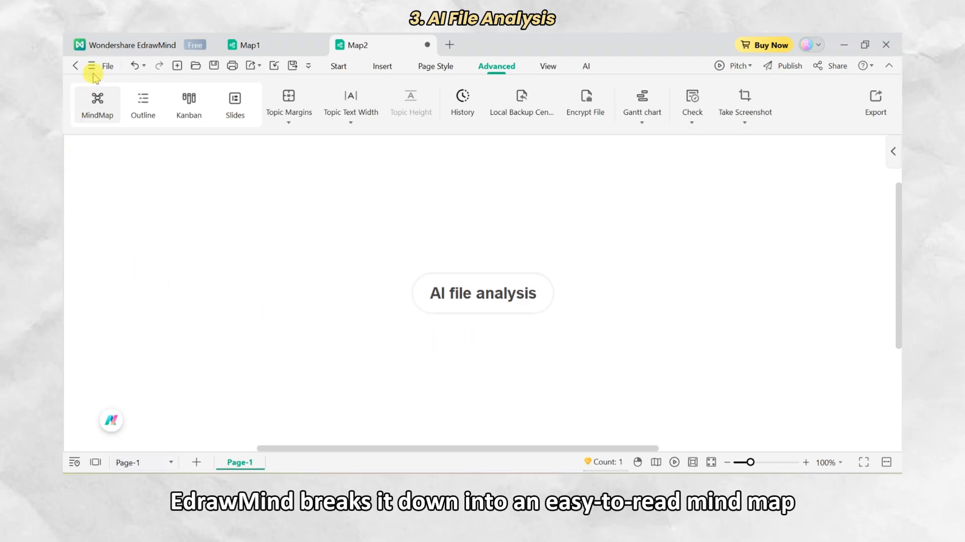
- Upload 'Principles of Marketing - Session IV.7.pdf' into Intelligent File Analysis
{"action": "left_click", "coordinate": [91, 65]}
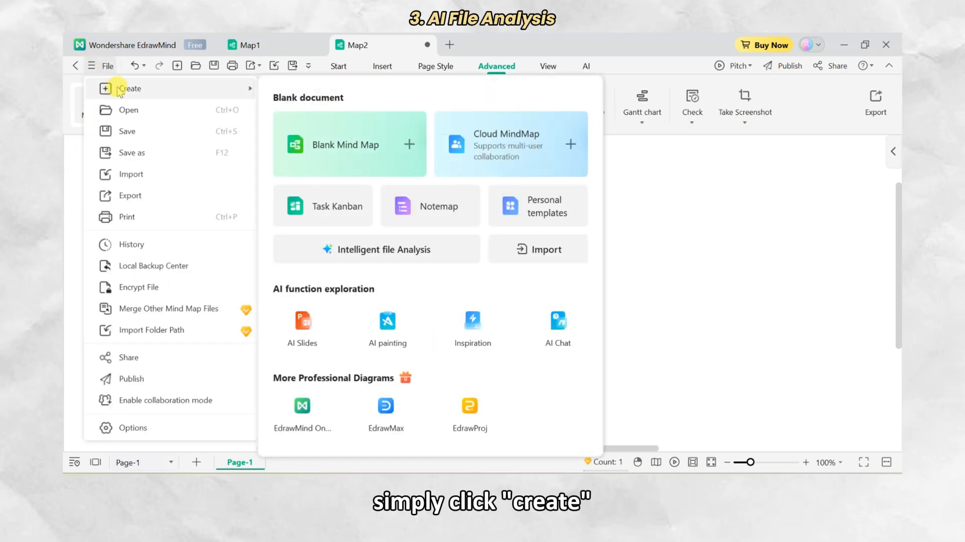
{"action": "mouse_move", "coordinate": [351, 324]}
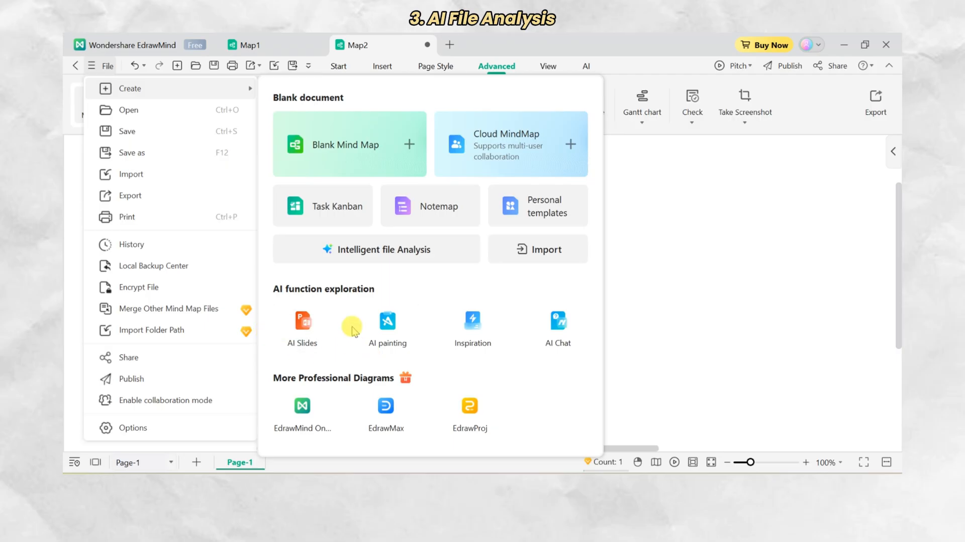
{"action": "left_click", "coordinate": [375, 249]}
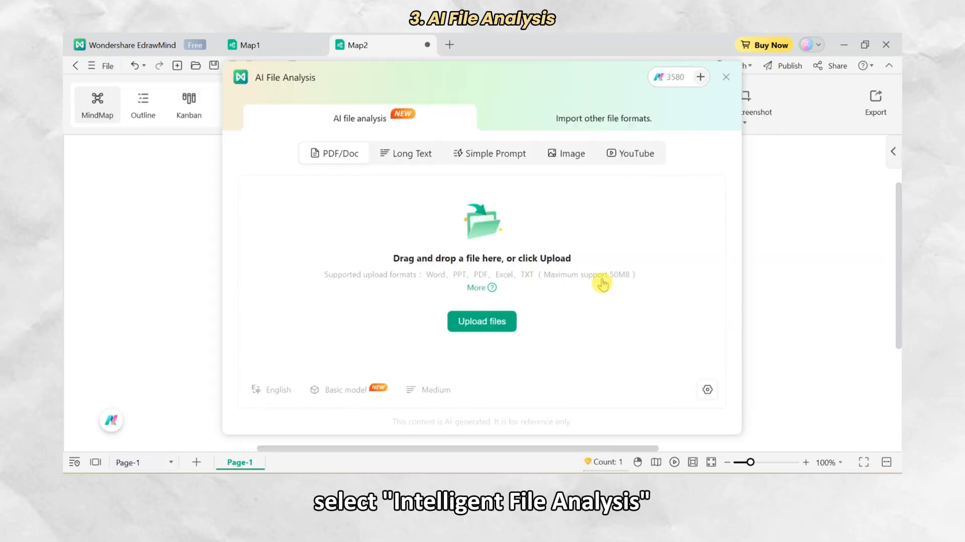
{"action": "left_click", "coordinate": [481, 320]}
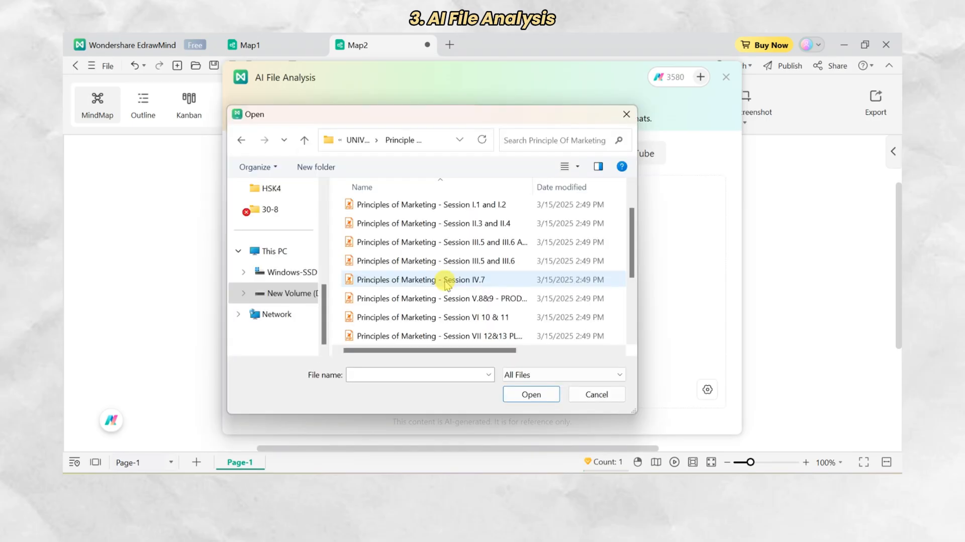
{"action": "left_click", "coordinate": [420, 279]}
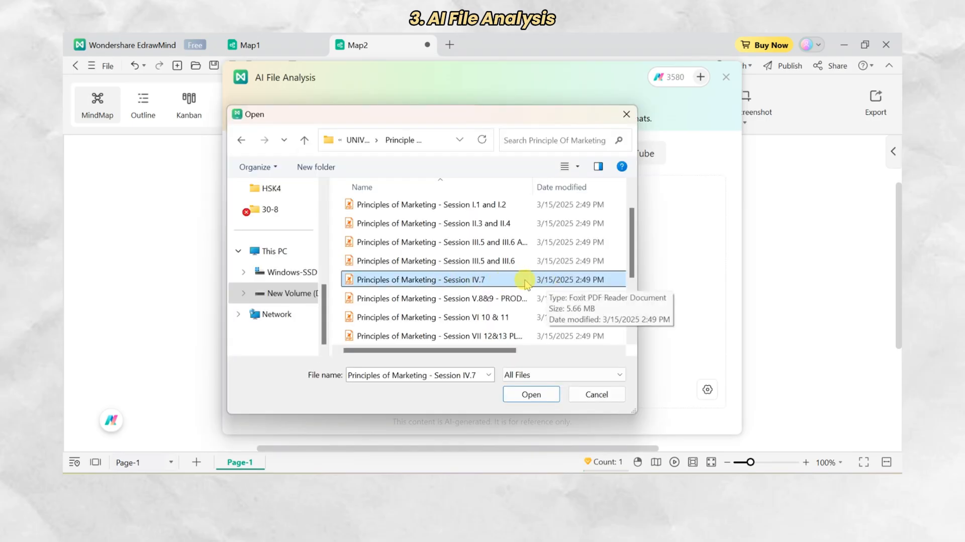
{"action": "left_click", "coordinate": [530, 394]}
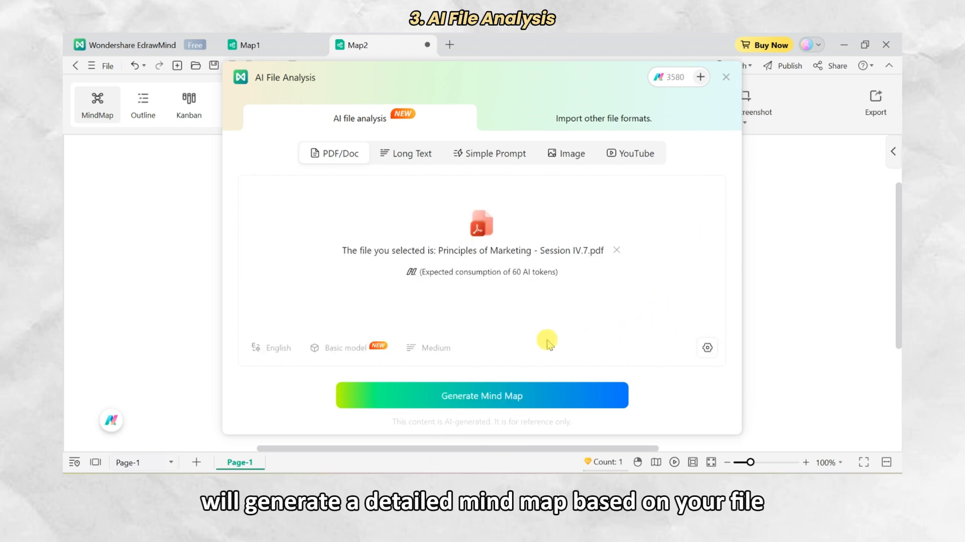
- Generate the Customer Value-Driven Marketing Strategy mind map from the PDF and scroll through it
{"action": "left_click", "coordinate": [482, 395]}
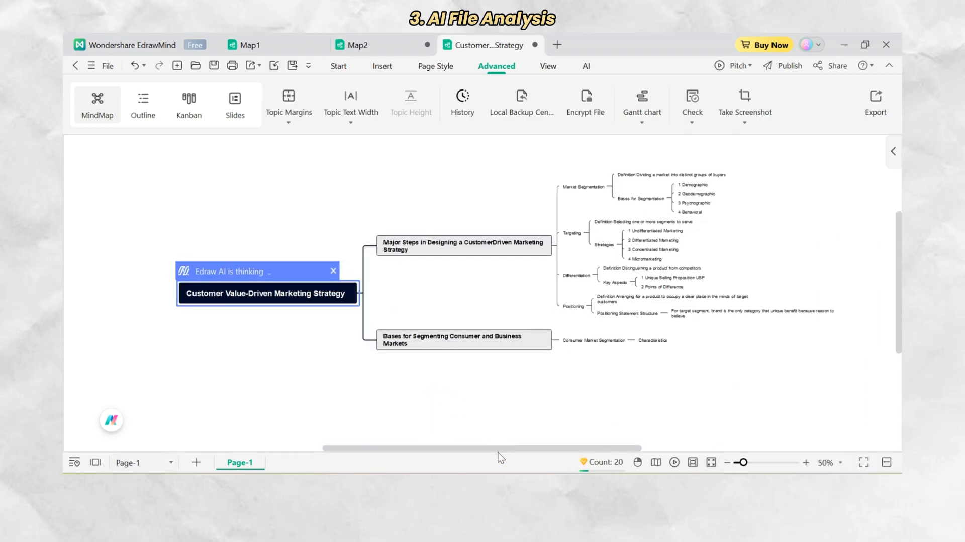
{"action": "scroll", "scroll_direction": "down", "scroll_amount": 3}
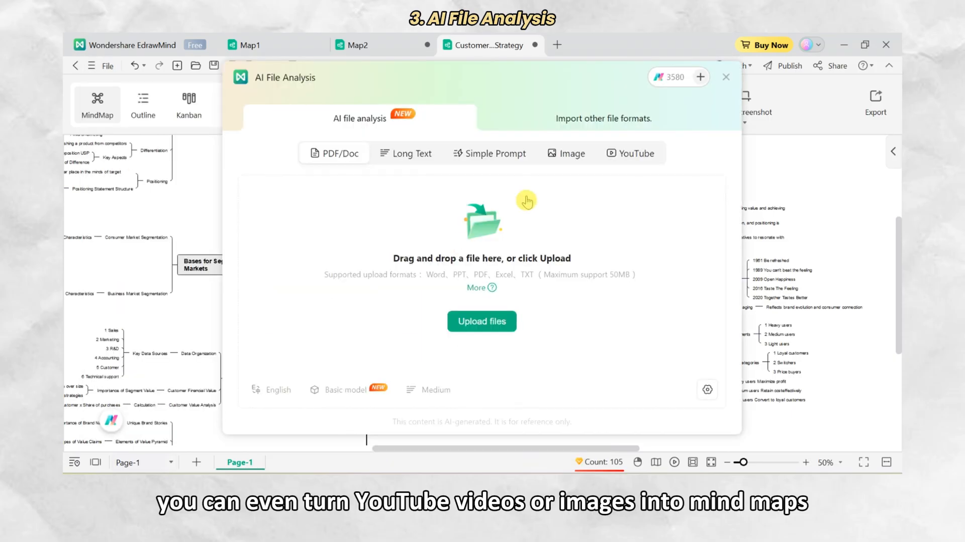
- Switch AI File Analysis to the YouTube option for turning a video into a map
{"action": "left_click", "coordinate": [630, 152]}
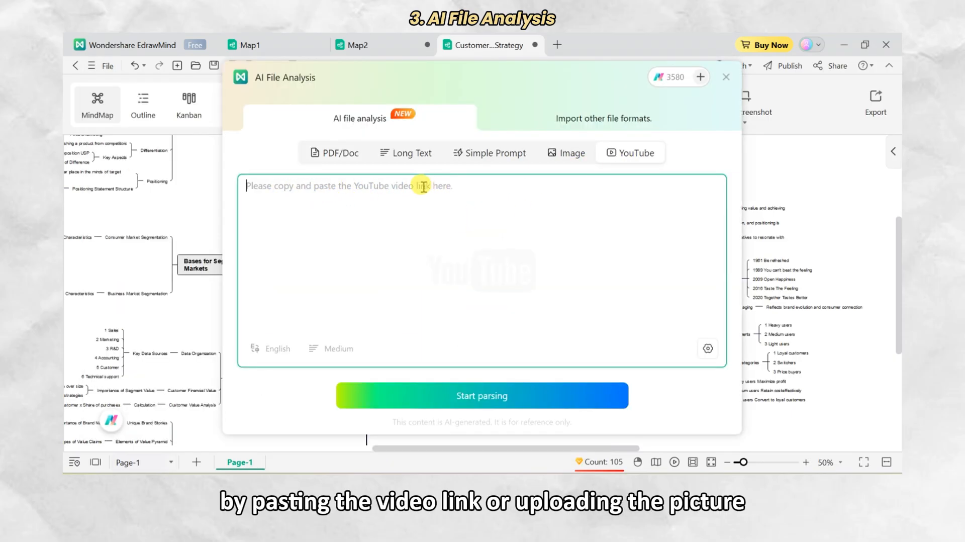
{"action": "mouse_move", "coordinate": [714, 185]}
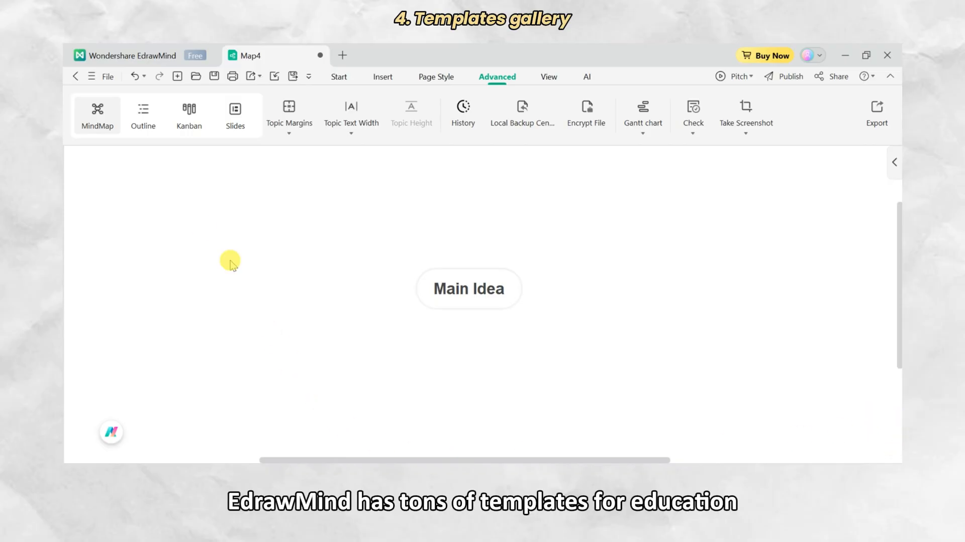
- Go to File, then Options, then Gallery to show the recommended templates
{"action": "left_click", "coordinate": [101, 76]}
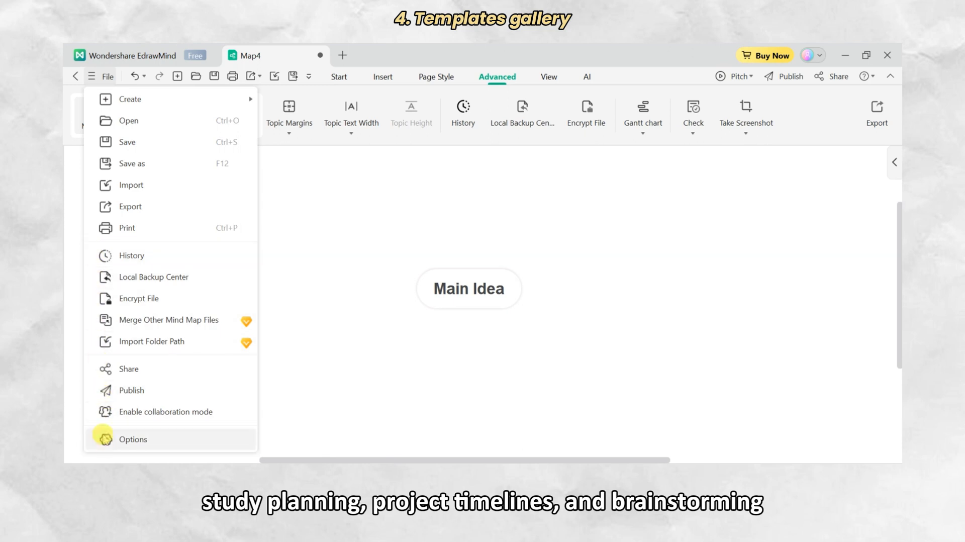
{"action": "left_click", "coordinate": [133, 439]}
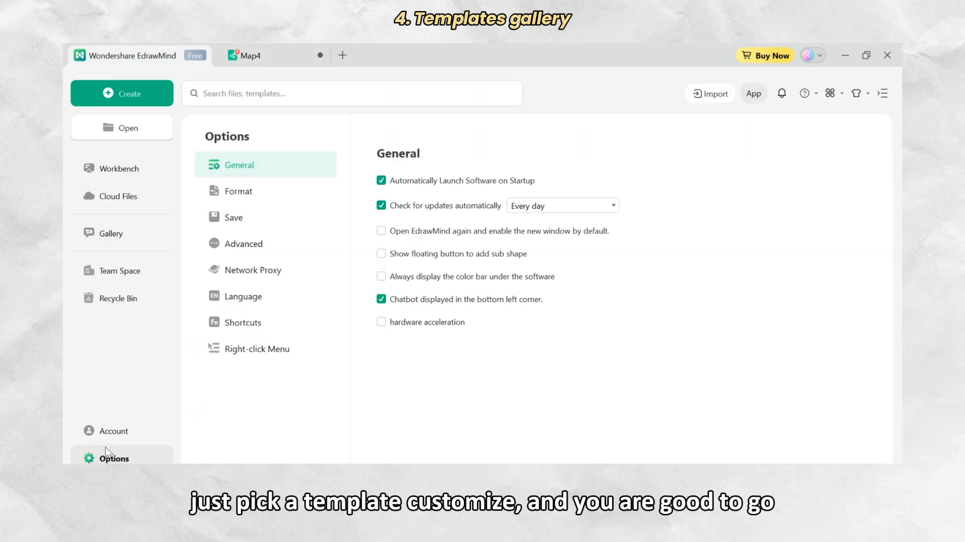
{"action": "mouse_move", "coordinate": [153, 236]}
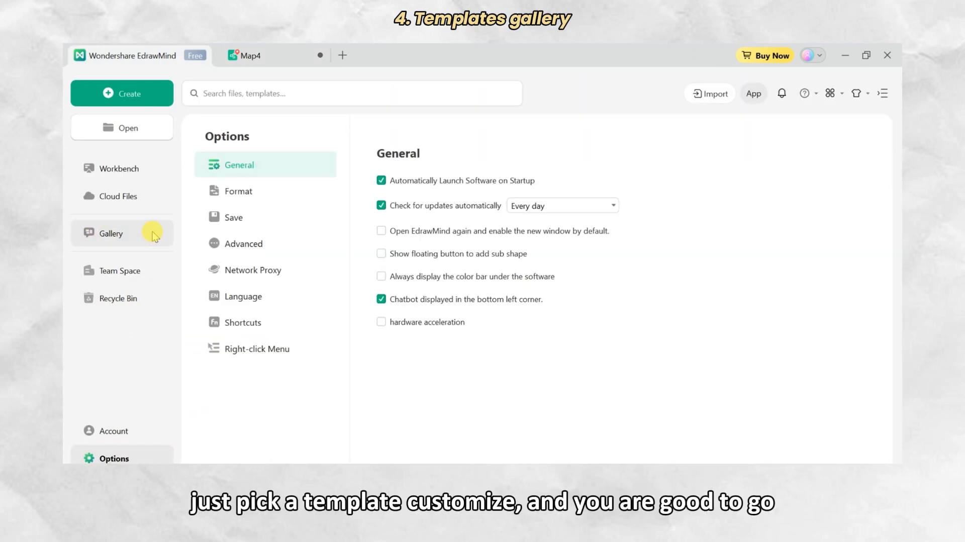
{"action": "left_click", "coordinate": [112, 233]}
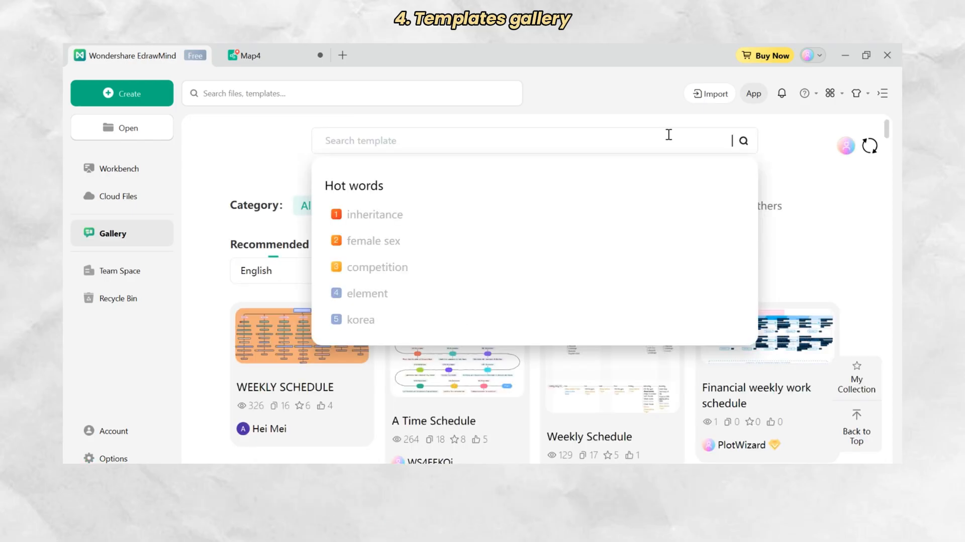
- Search templates for 'weekly schedule' and duplicate the Class Schedule template
{"action": "type", "text": "weekly schedule"}
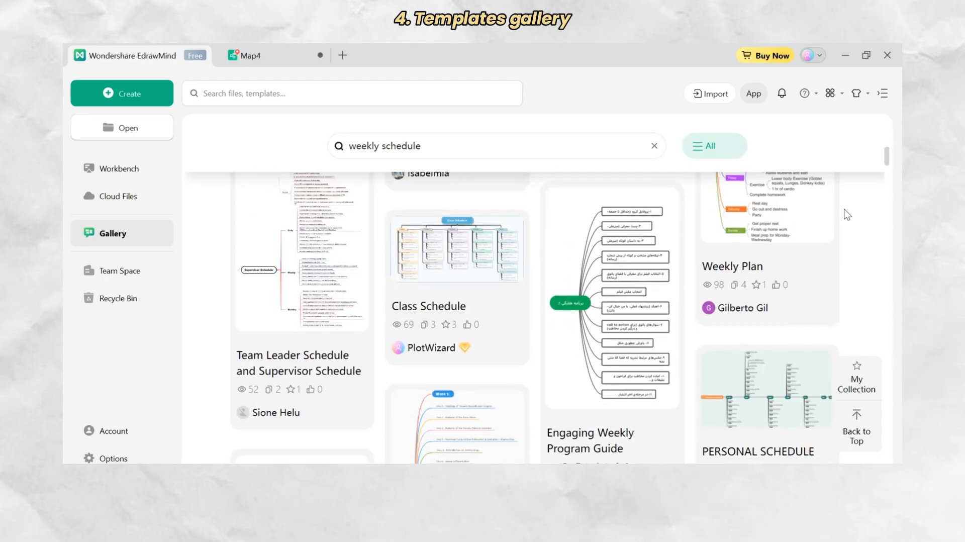
{"action": "mouse_move", "coordinate": [457, 246]}
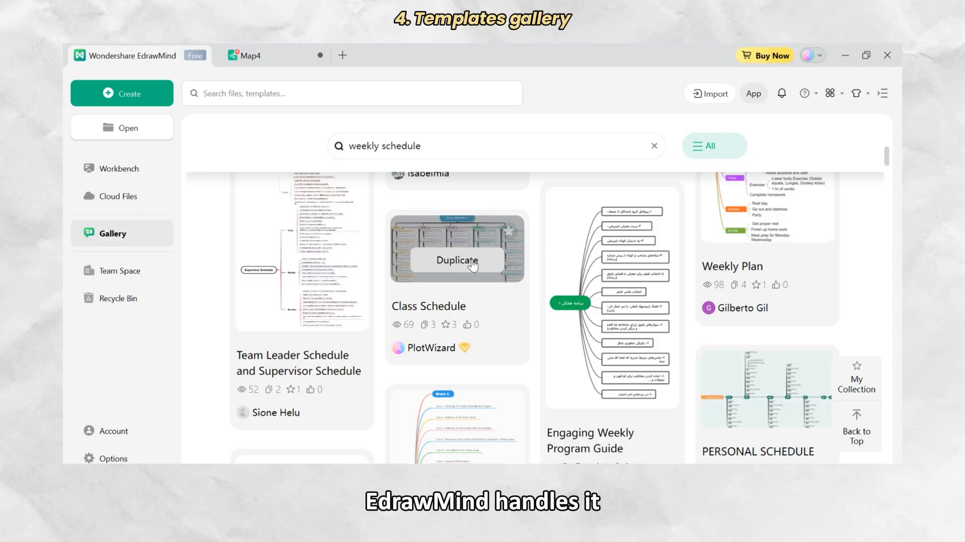
{"action": "left_click", "coordinate": [456, 260]}
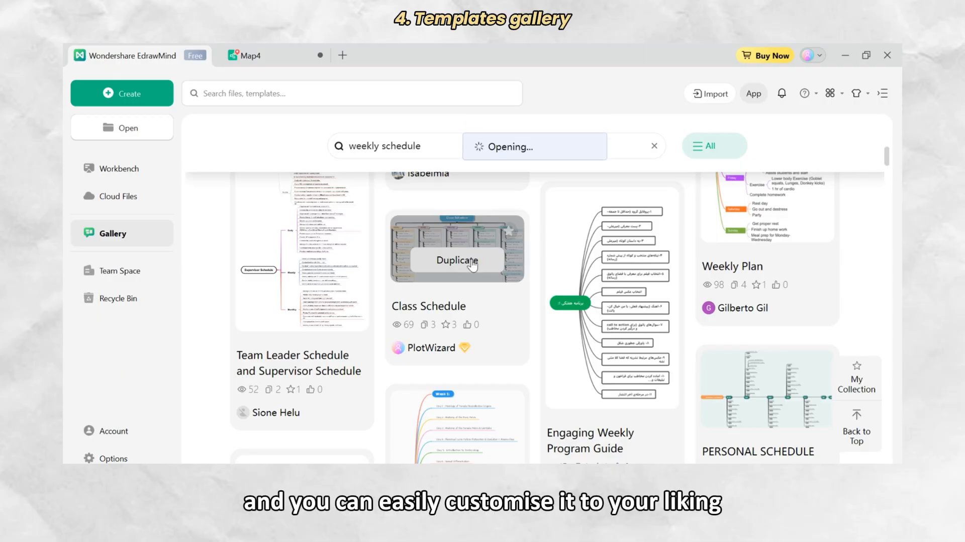
{"action": "left_click", "coordinate": [455, 246]}
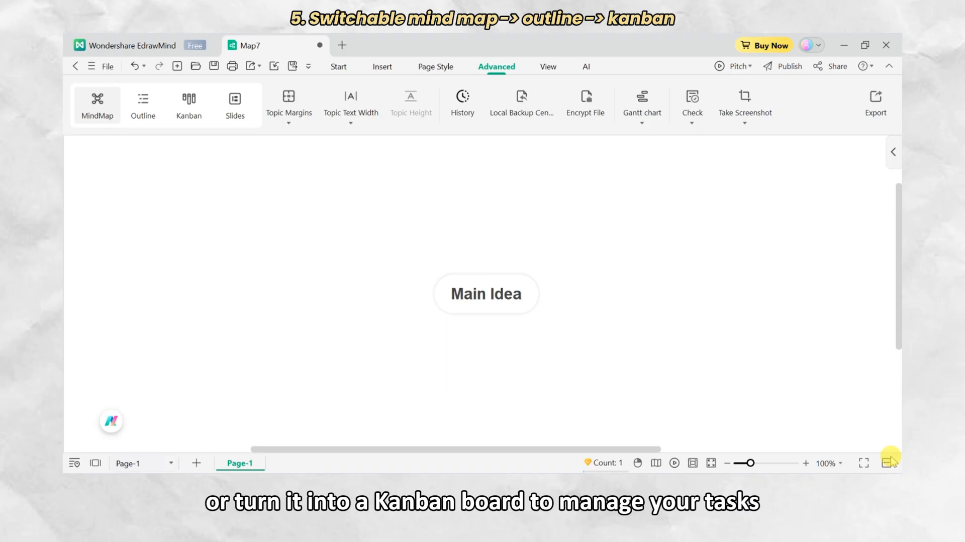
- Rename Main Idea to '4 functions of management', AI-generate the map, and zoom to 75%
{"action": "double_click", "coordinate": [486, 294]}
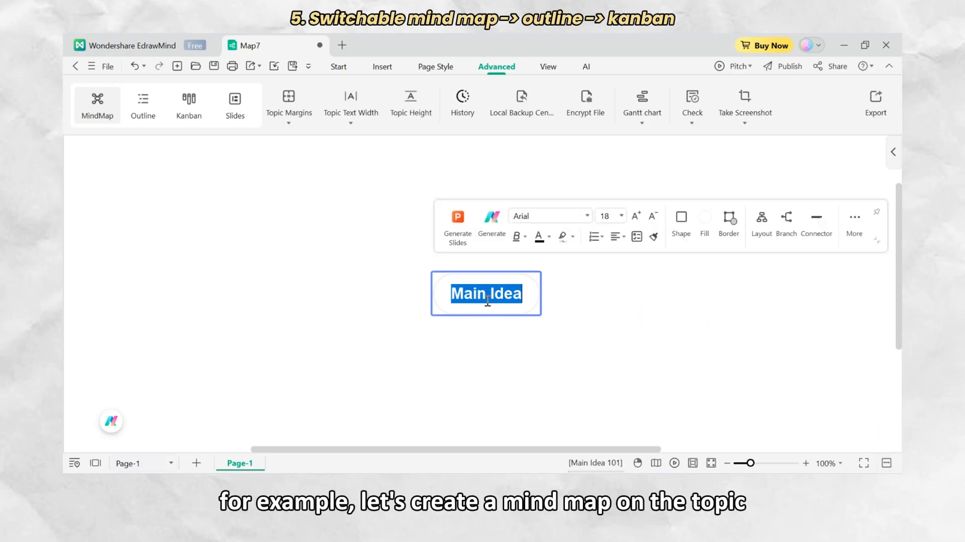
{"action": "type", "text": "4 functions of management"}
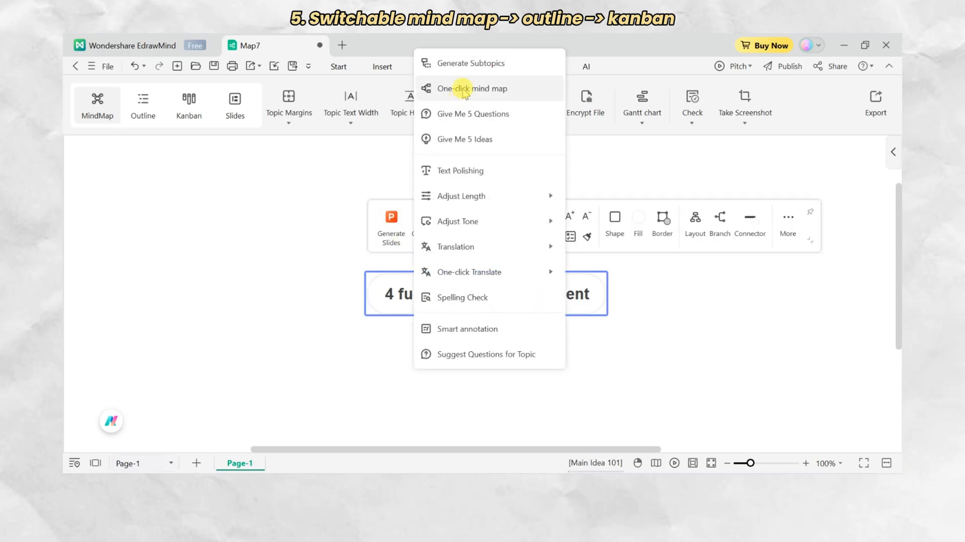
{"action": "left_click", "coordinate": [466, 88]}
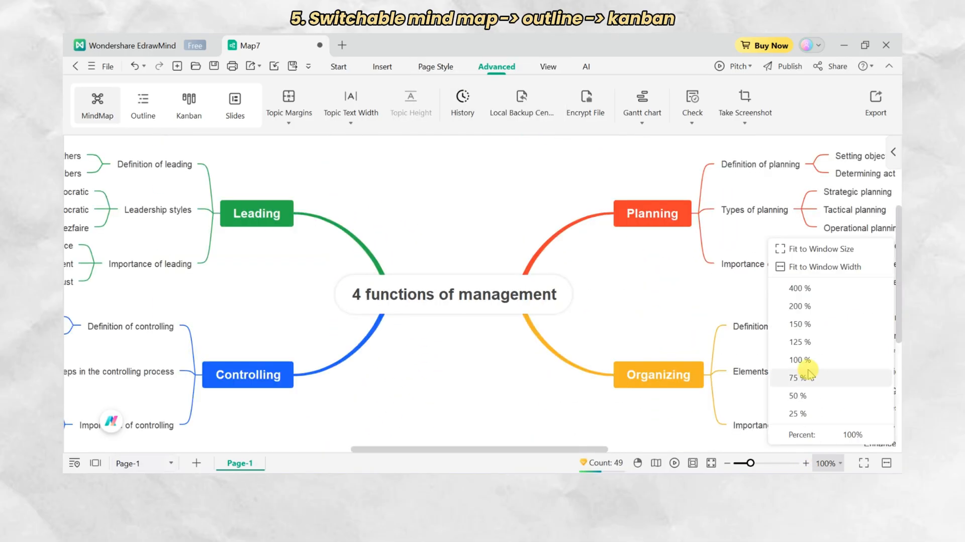
{"action": "left_click", "coordinate": [797, 377]}
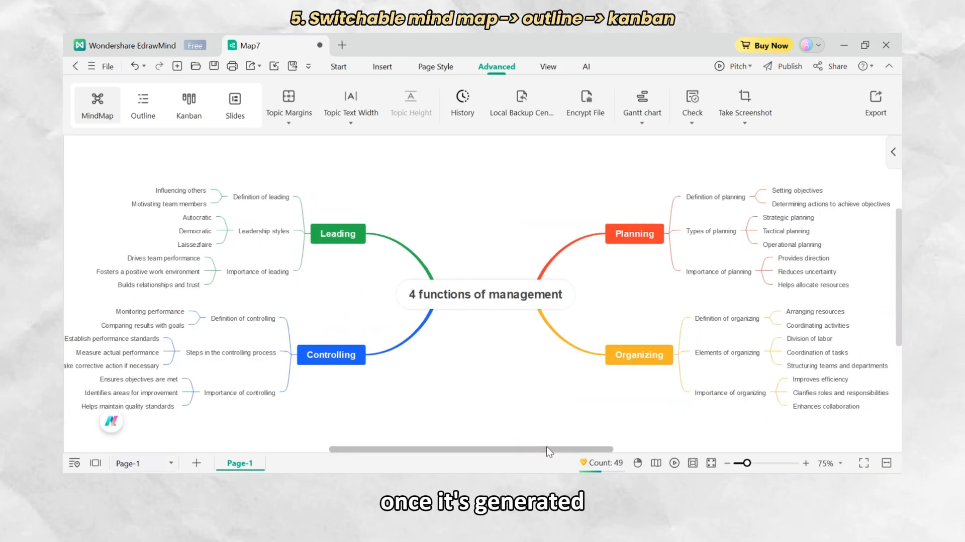
{"action": "mouse_move", "coordinate": [237, 137]}
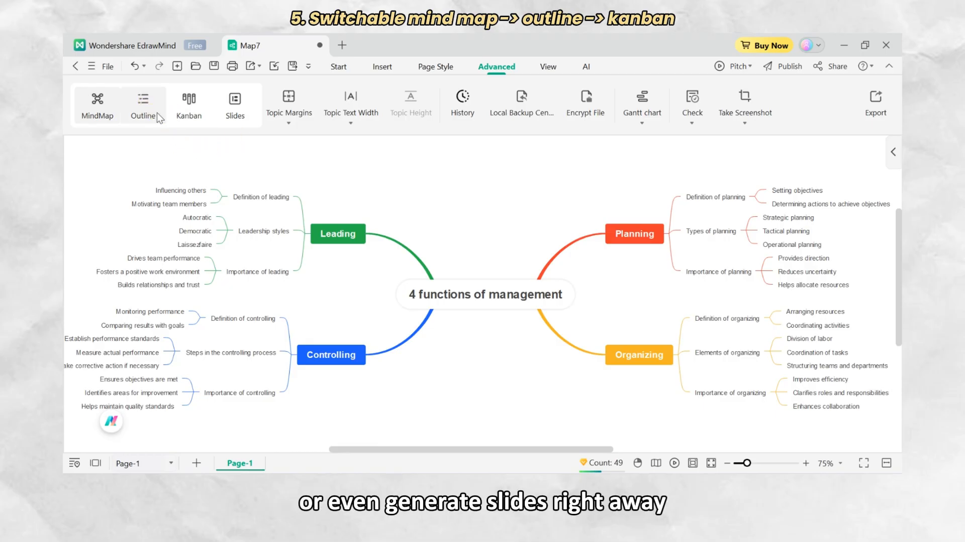
- Scroll through the map's Outline view, then start Convert to Slides from the Slides view
{"action": "left_click", "coordinate": [143, 105]}
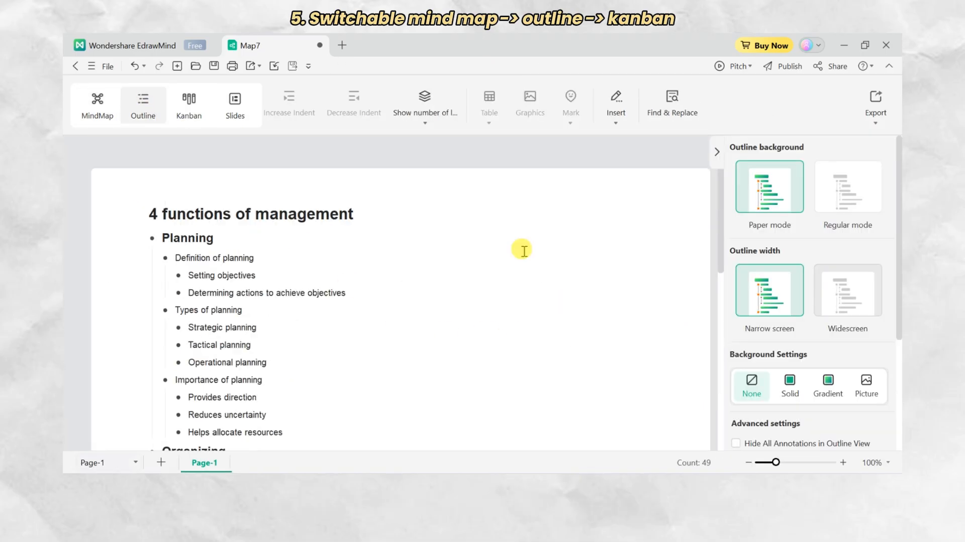
{"action": "scroll", "scroll_direction": "down", "scroll_amount": 3}
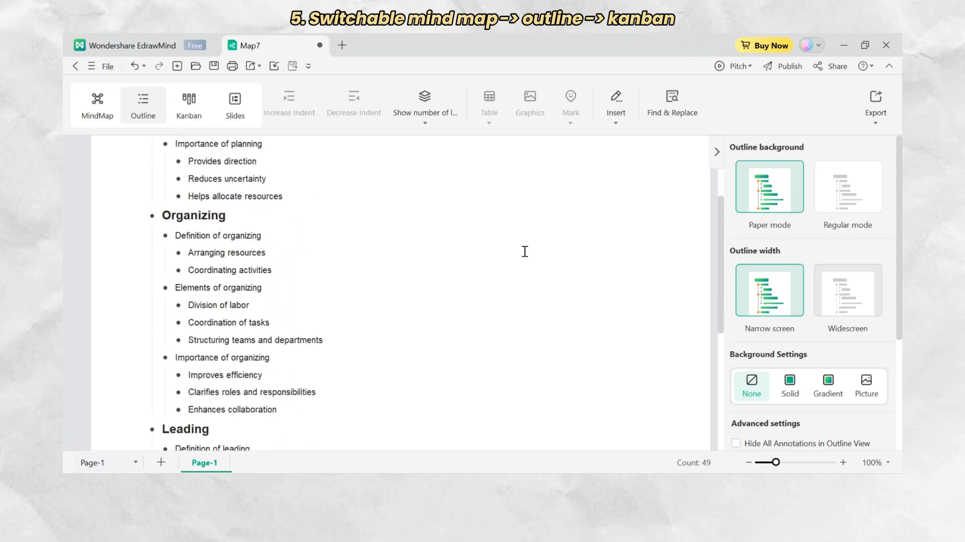
{"action": "scroll", "scroll_direction": "down", "scroll_amount": 3}
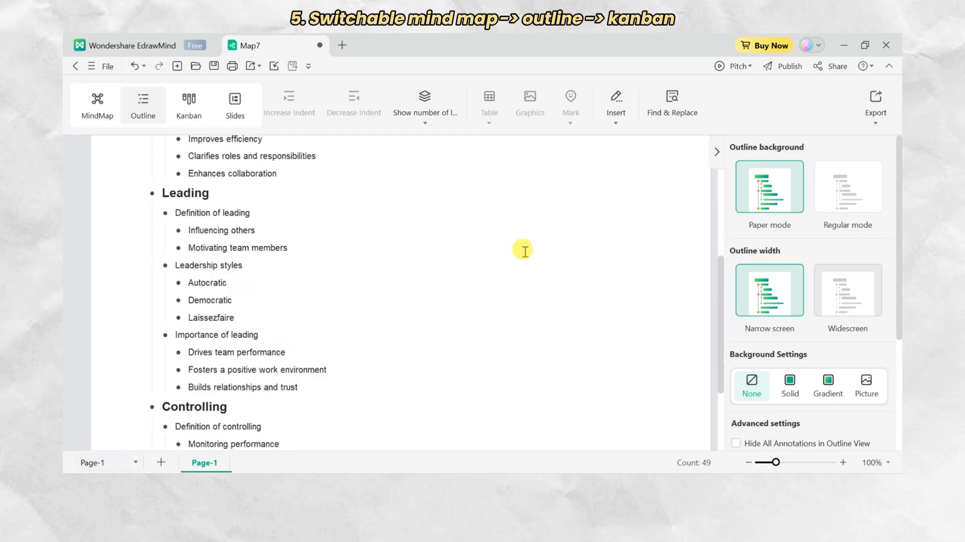
{"action": "scroll", "scroll_direction": "down", "scroll_amount": 3}
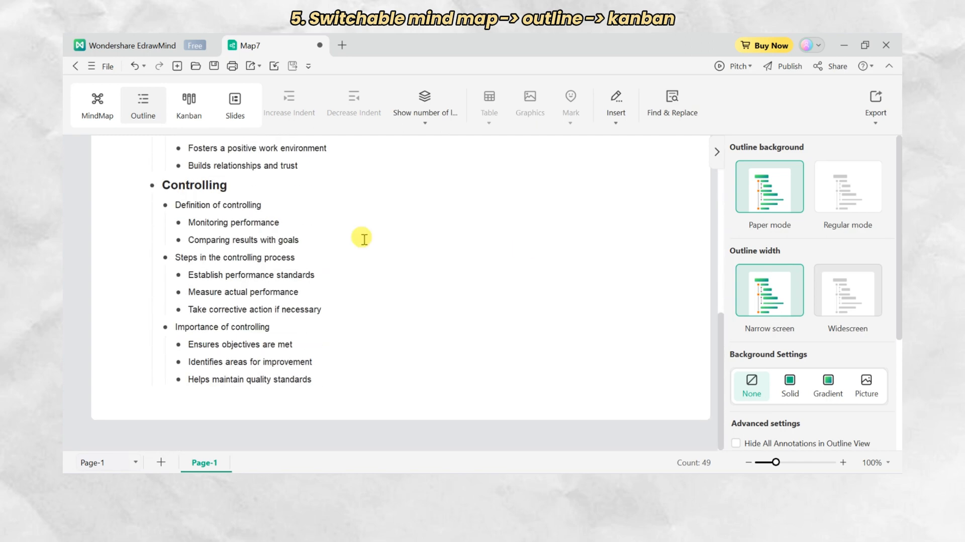
{"action": "left_click", "coordinate": [234, 105]}
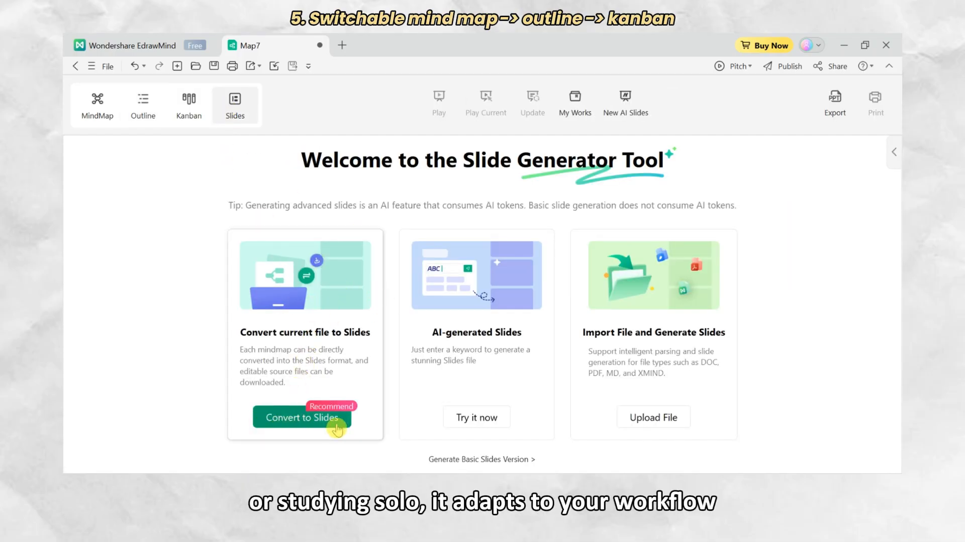
{"action": "left_click", "coordinate": [302, 417]}
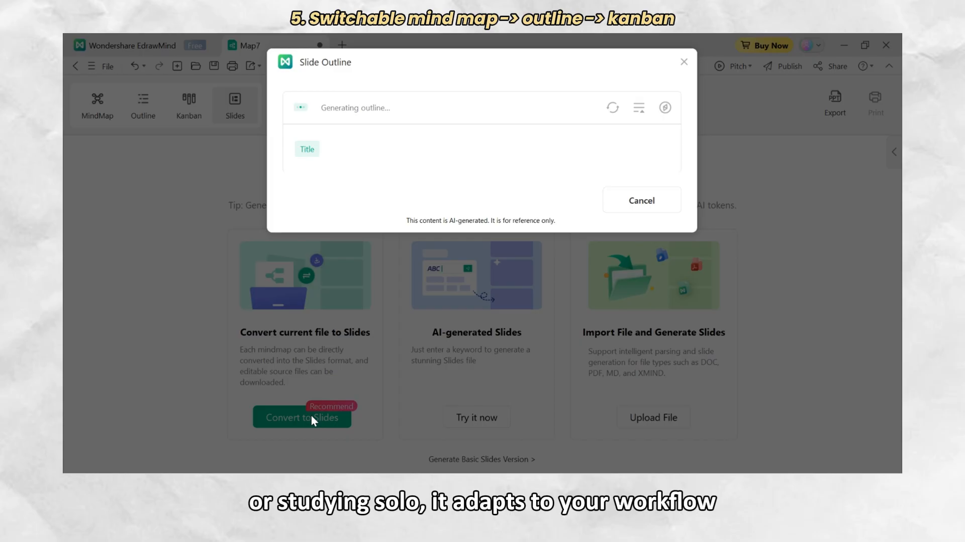